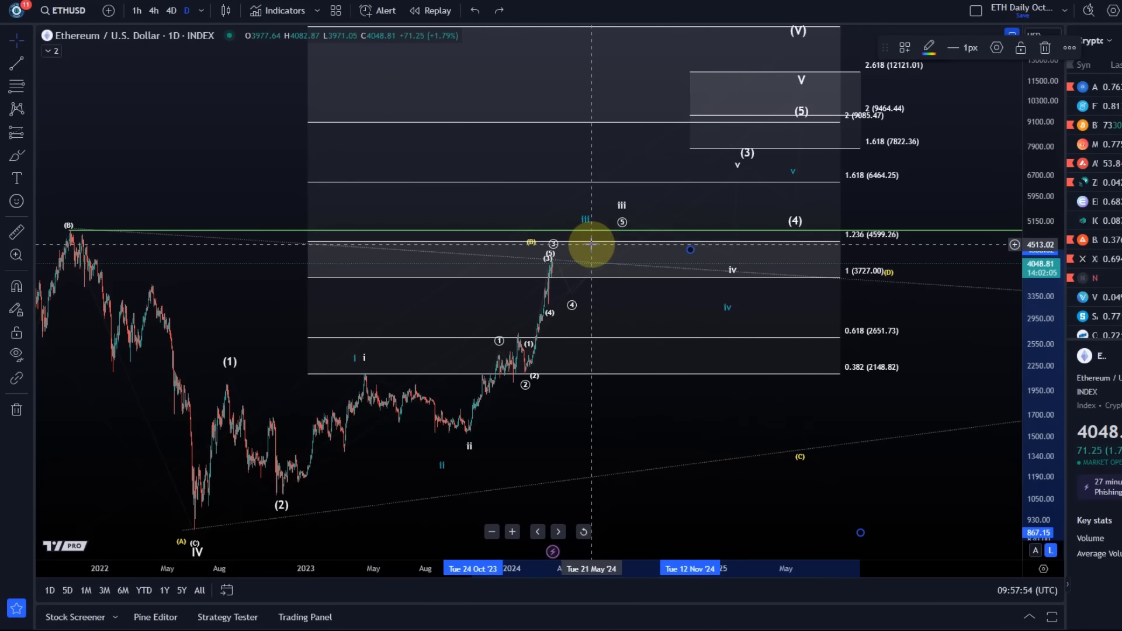
Pan the ETHUSD chart toward the 2024 rally so Fib levels 4540, 5397 and 7140 are readable
{"action": "left_click_drag", "start_coordinate": [592, 246], "coordinate": [403, 462]}
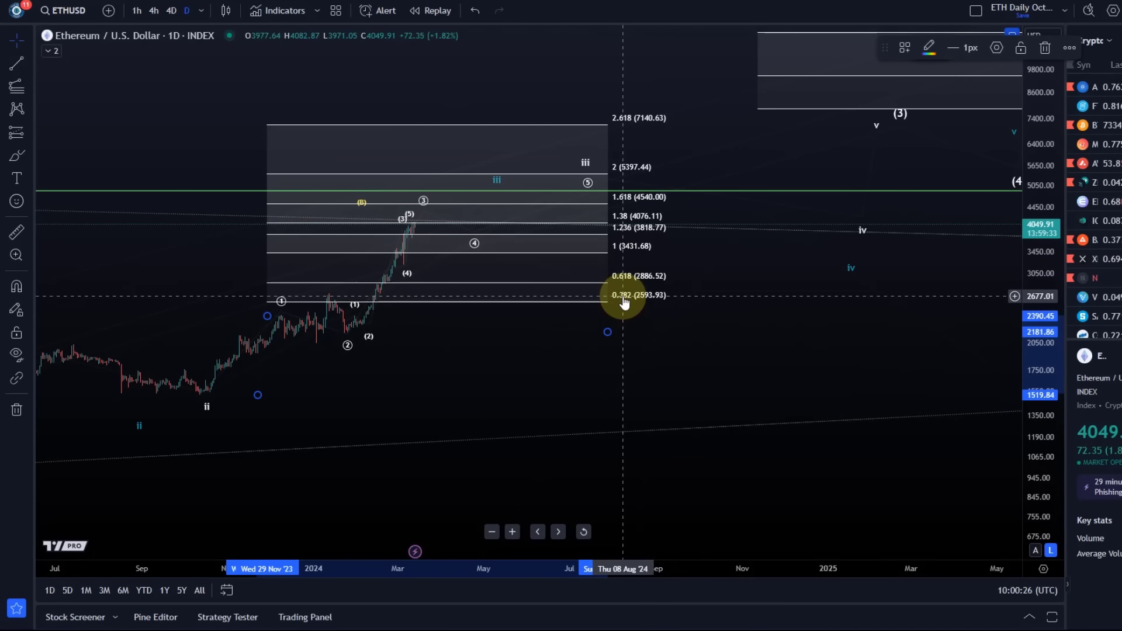
Drag the chart so the Fibonacci levels move off view, leaving wave labels and the 5377 line
{"action": "left_click_drag", "start_coordinate": [624, 301], "coordinate": [130, 370]}
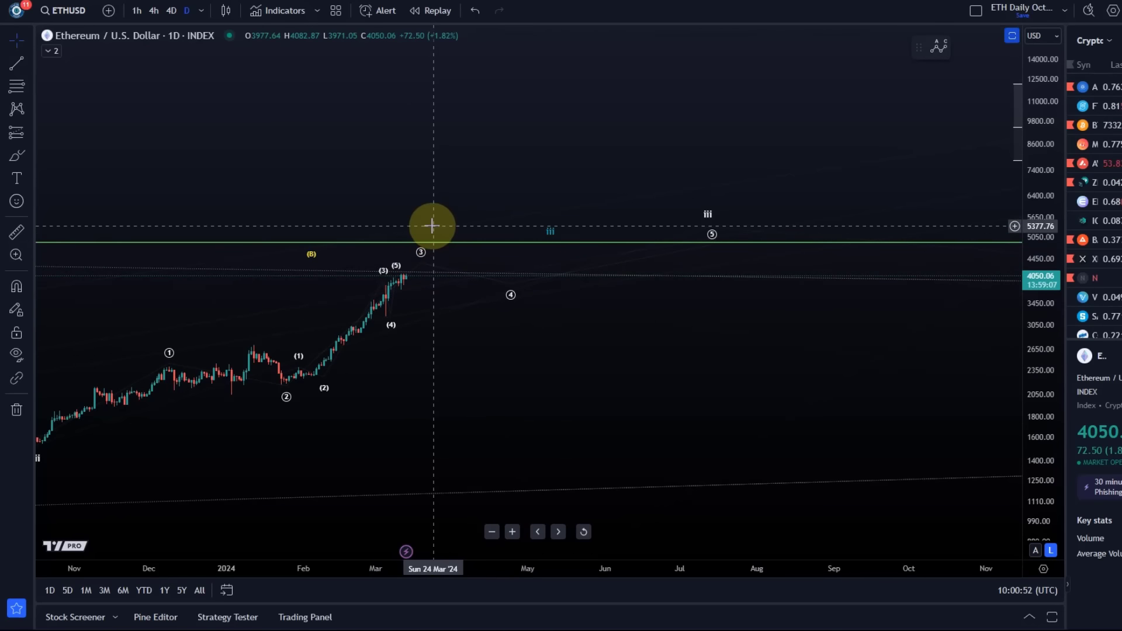
{"action": "mouse_move", "coordinate": [509, 304]}
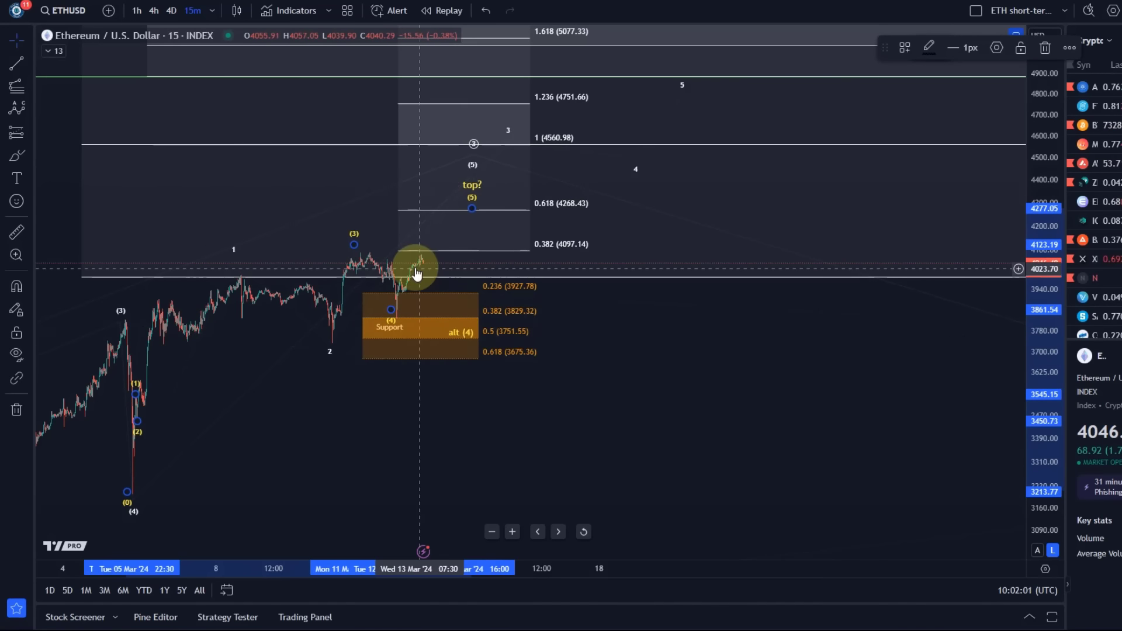
{"action": "mouse_move", "coordinate": [445, 325]}
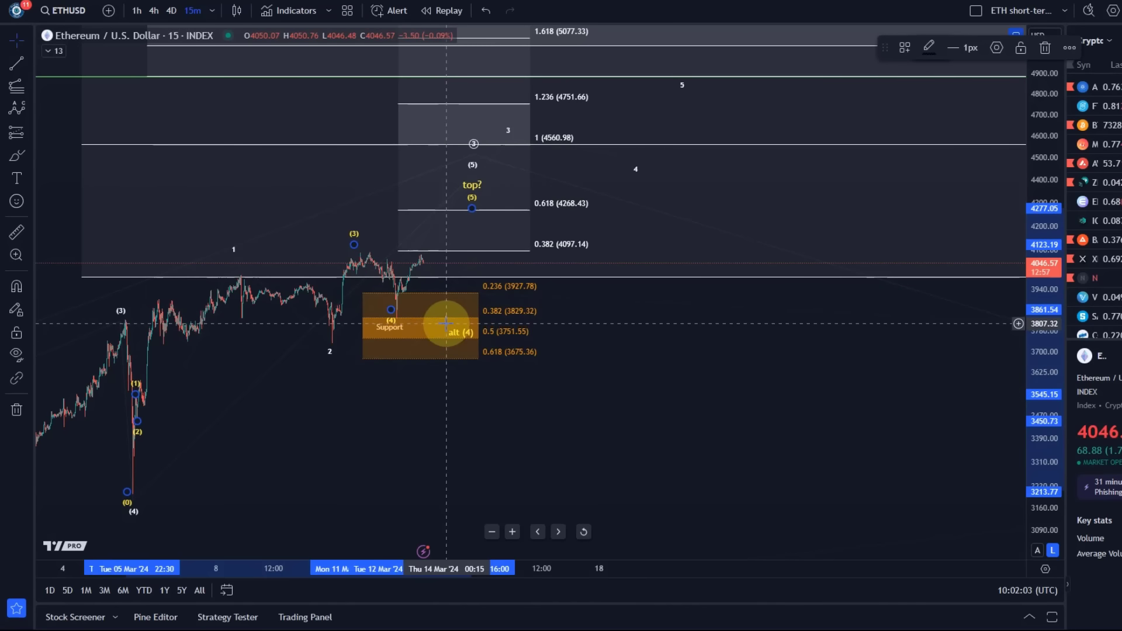
{"action": "mouse_move", "coordinate": [378, 262]}
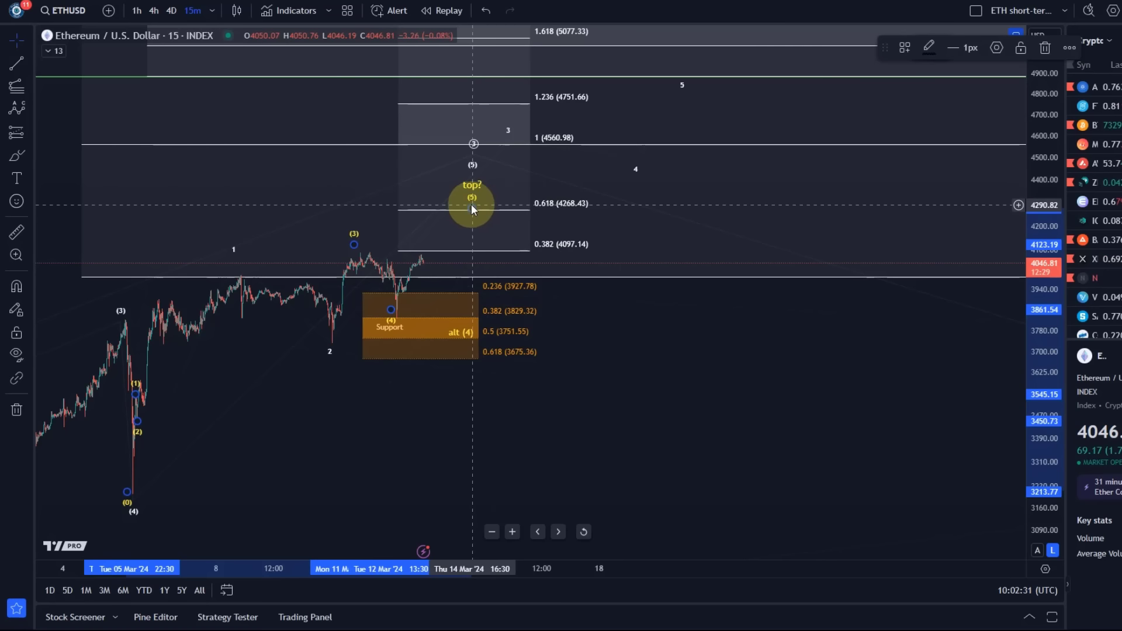
{"action": "mouse_move", "coordinate": [469, 223]}
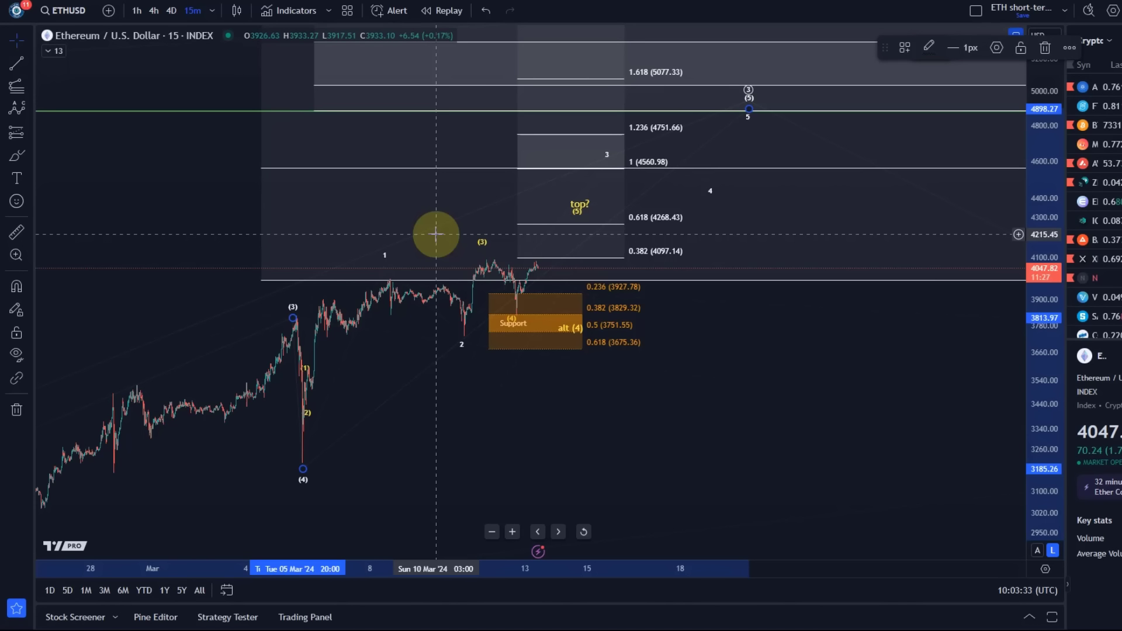
{"action": "mouse_move", "coordinate": [531, 221]}
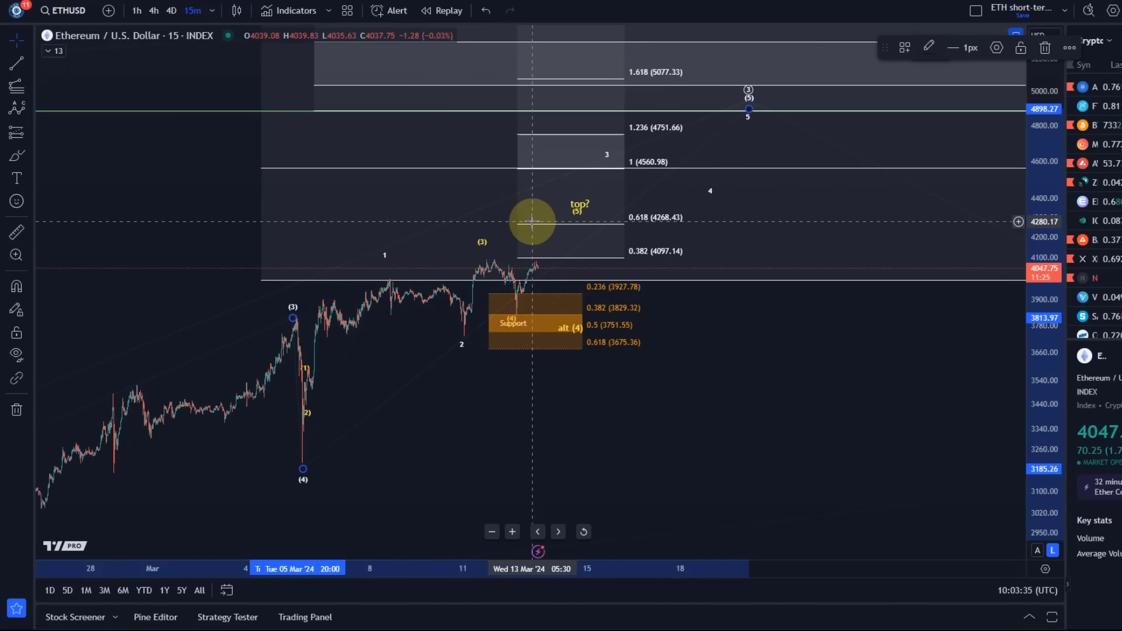